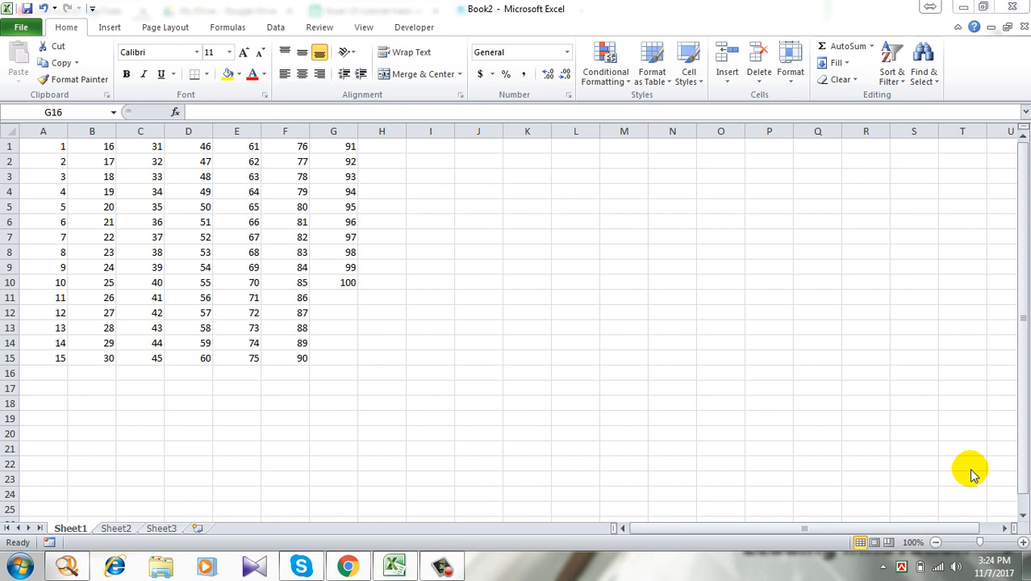
pyautogui.moveTo(305, 19)
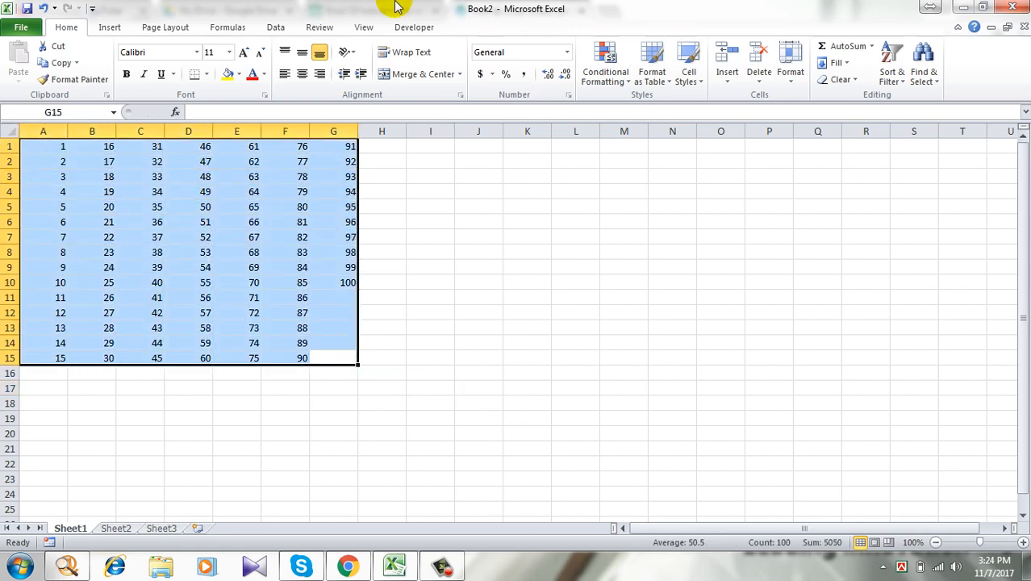
# Show the Data tab's validation choices for the selected number grid A1:G15.
pyautogui.click(274, 26)
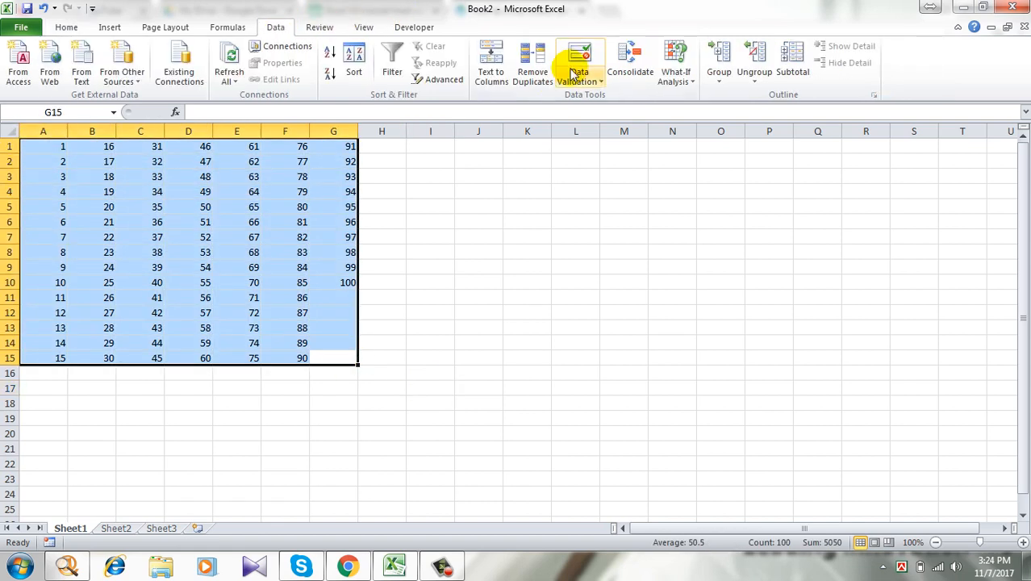
pyautogui.click(579, 77)
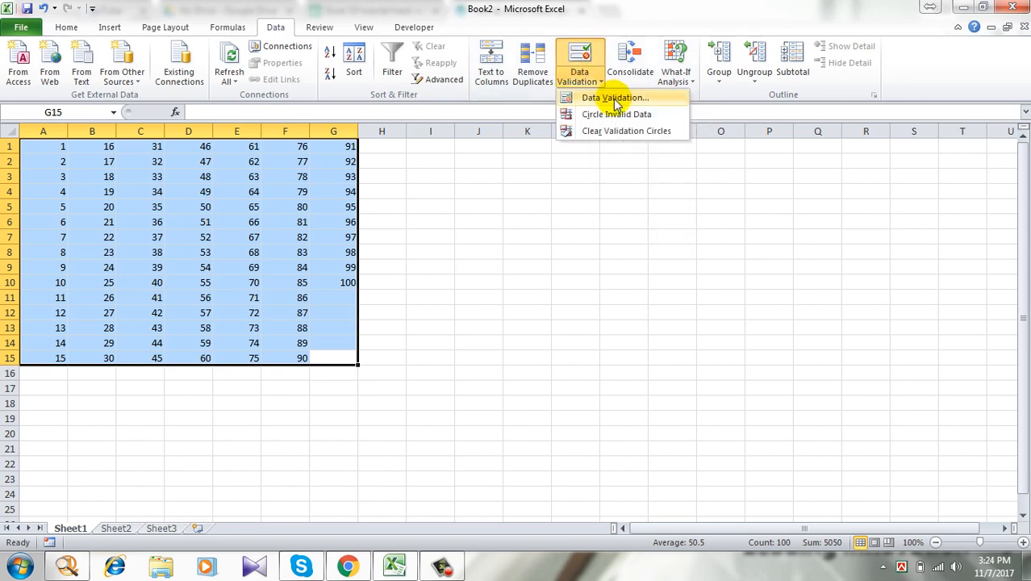
# Allow only whole numbers between 15 and 95 in the grid's validation rule.
pyautogui.click(615, 97)
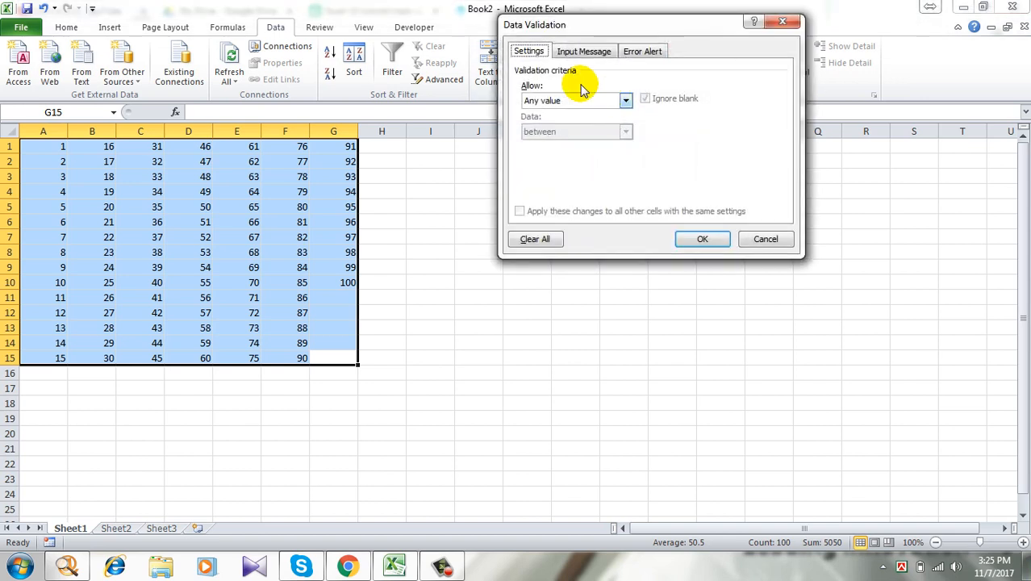
pyautogui.click(626, 100)
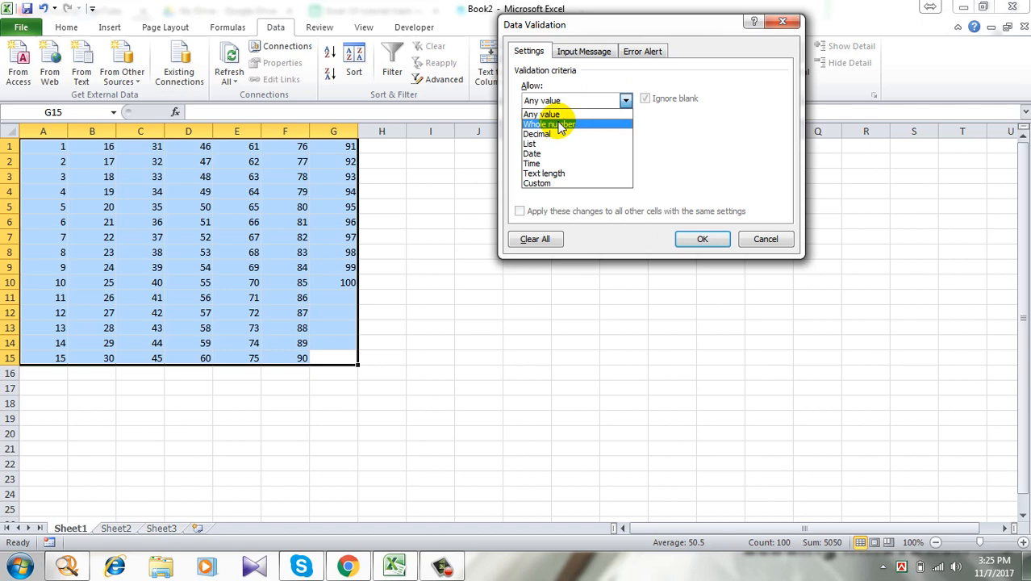
pyautogui.click(548, 123)
pyautogui.write('15')
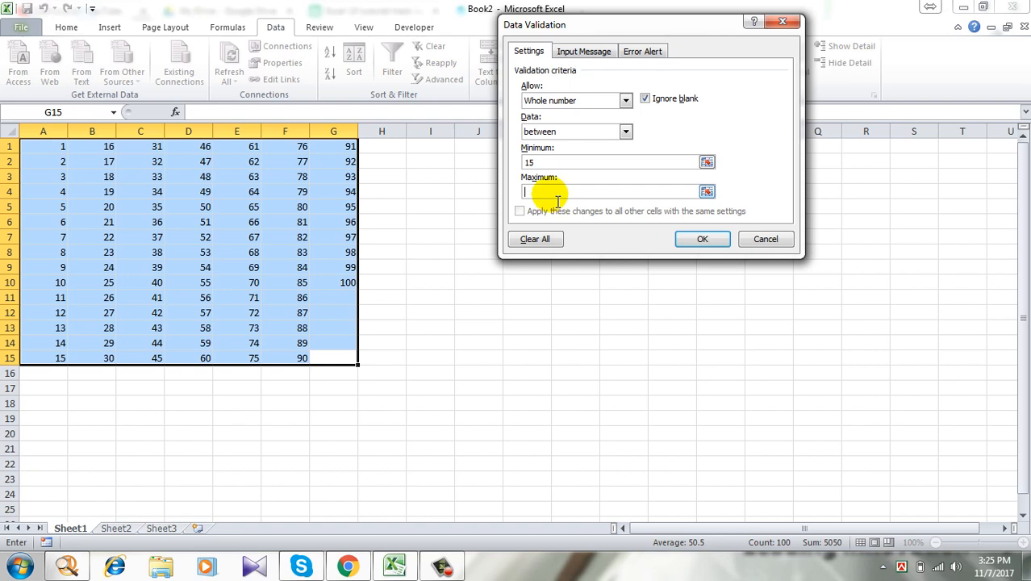
pyautogui.write('95')
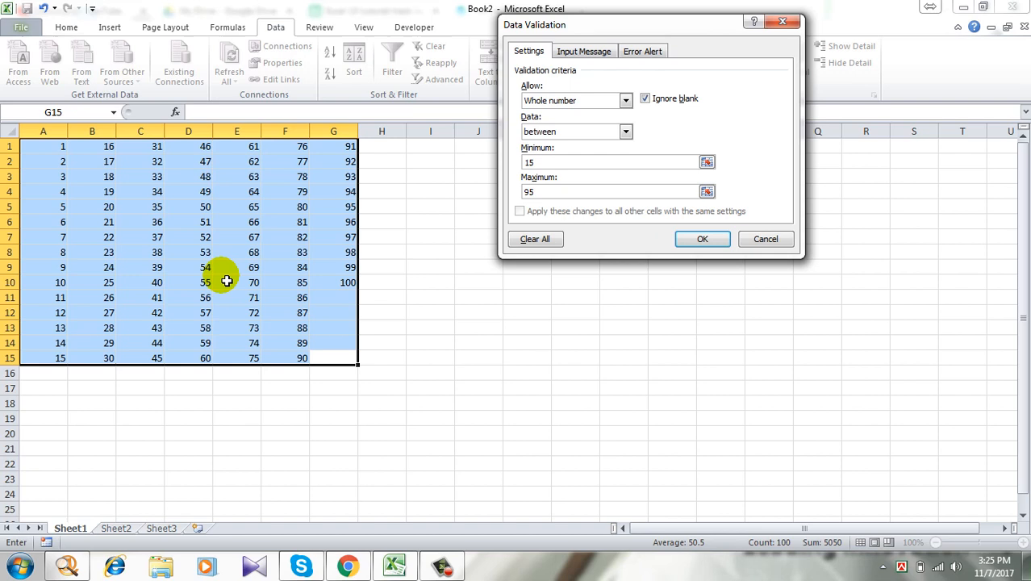
pyautogui.moveTo(206, 268)
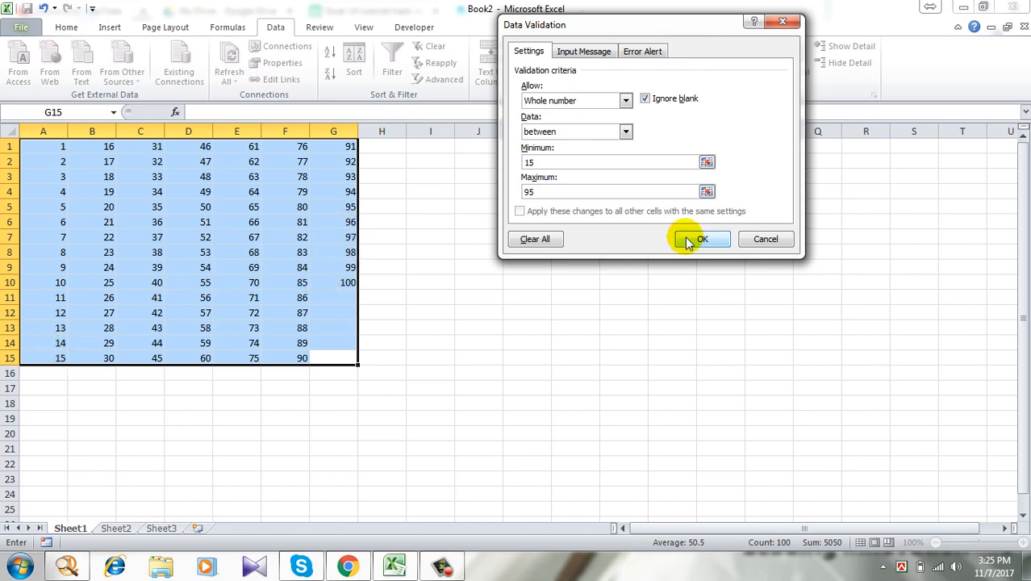
# Apply the 15–95 rule and circle the invalid values 1–14 and 96–100 in red.
pyautogui.click(697, 238)
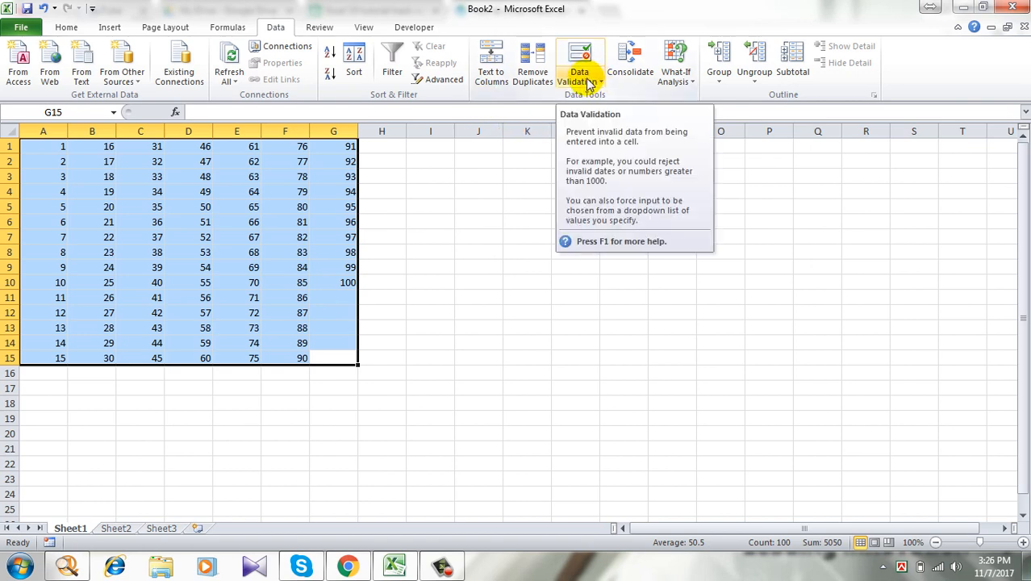
pyautogui.click(579, 81)
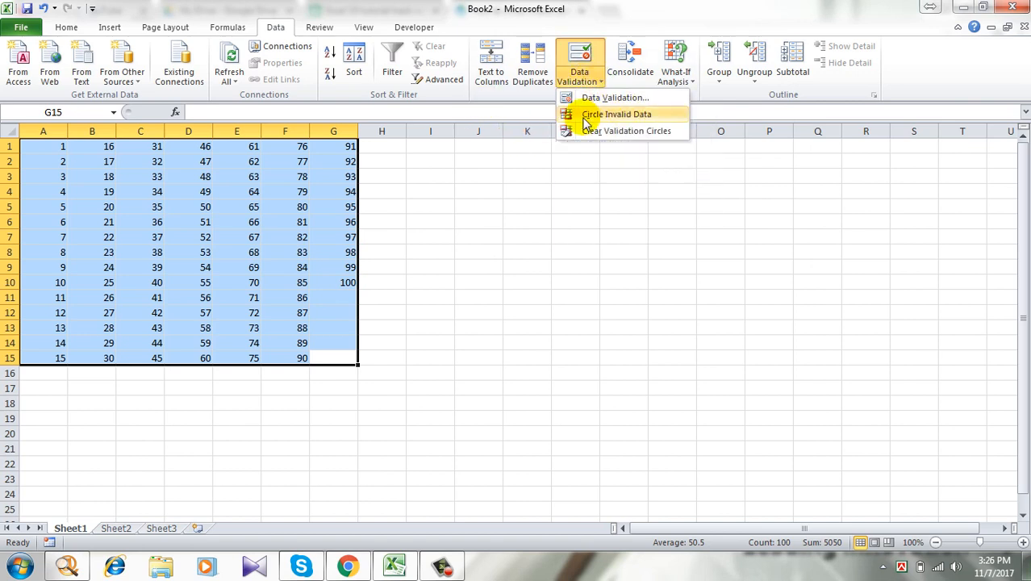
pyautogui.moveTo(629, 120)
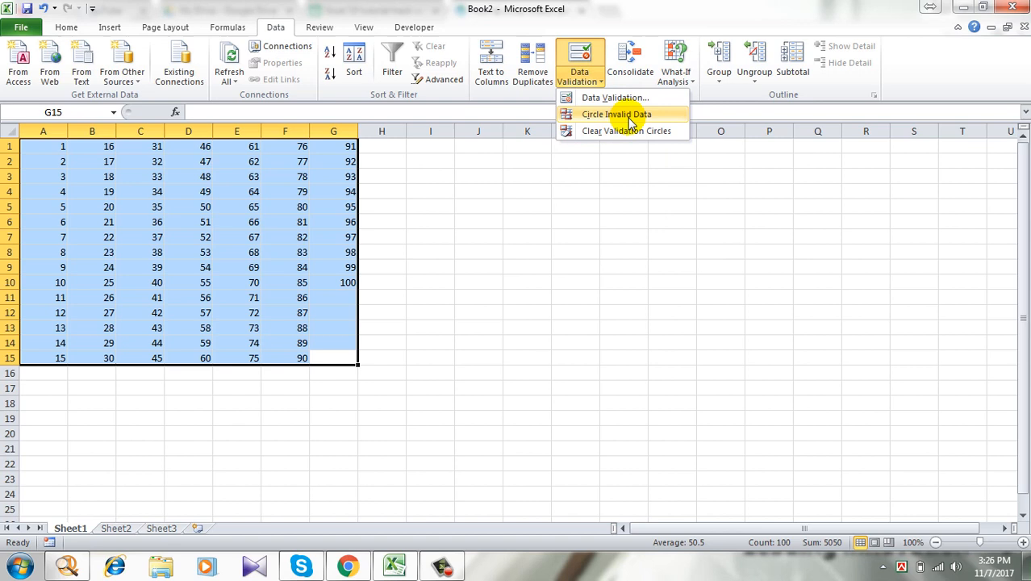
pyautogui.click(616, 113)
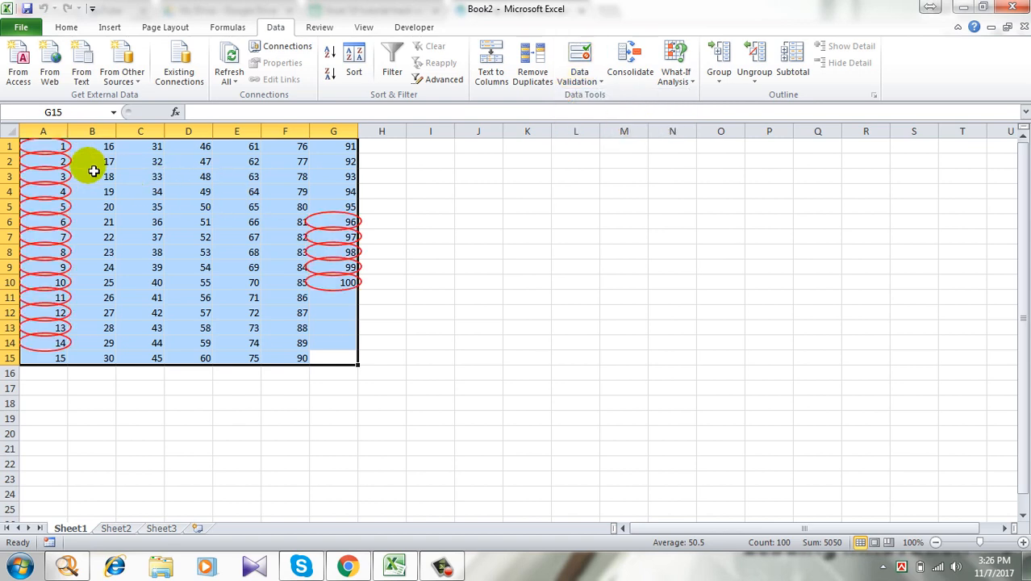